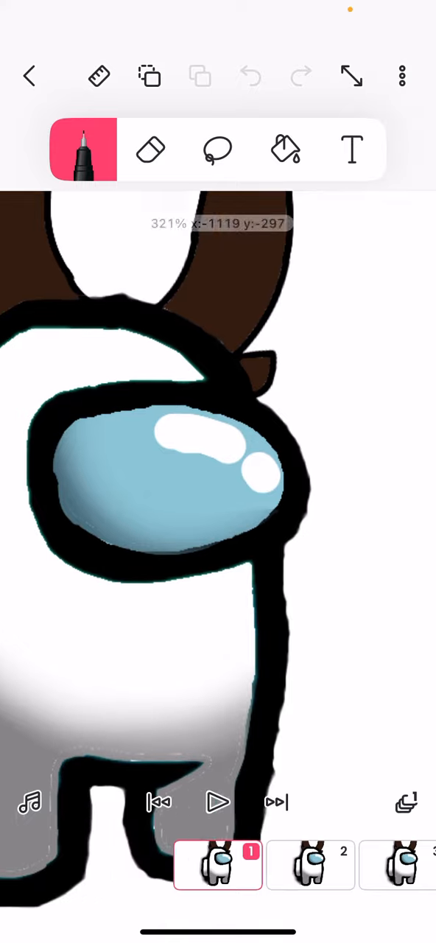
- Pick black from the colour palettes as the sketching colour
left_click(83, 150)
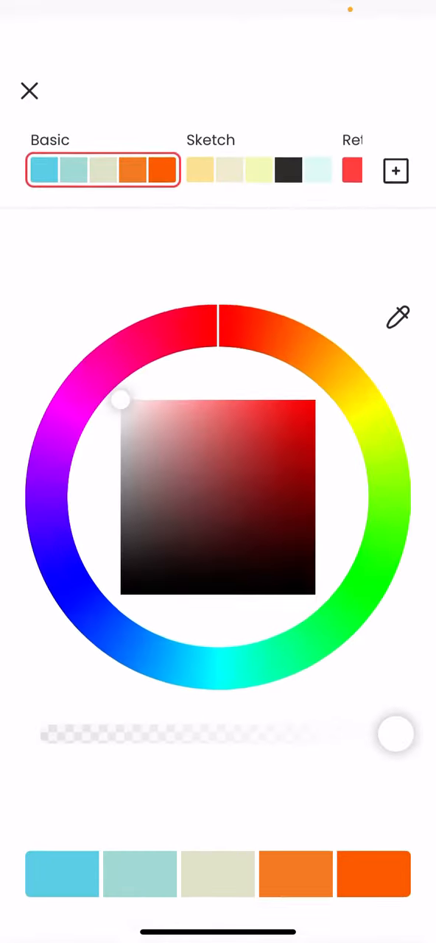
left_click(29, 91)
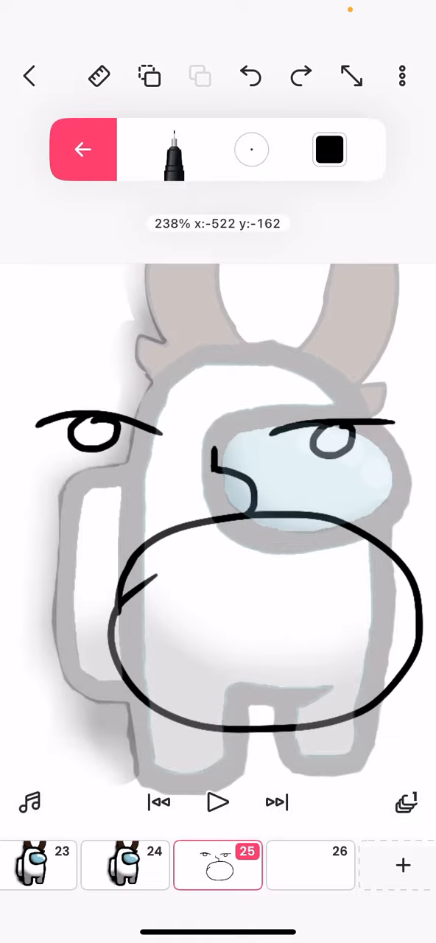
- Switch to the eraser tool on frame 25 to clean up the face sketch
left_click(83, 149)
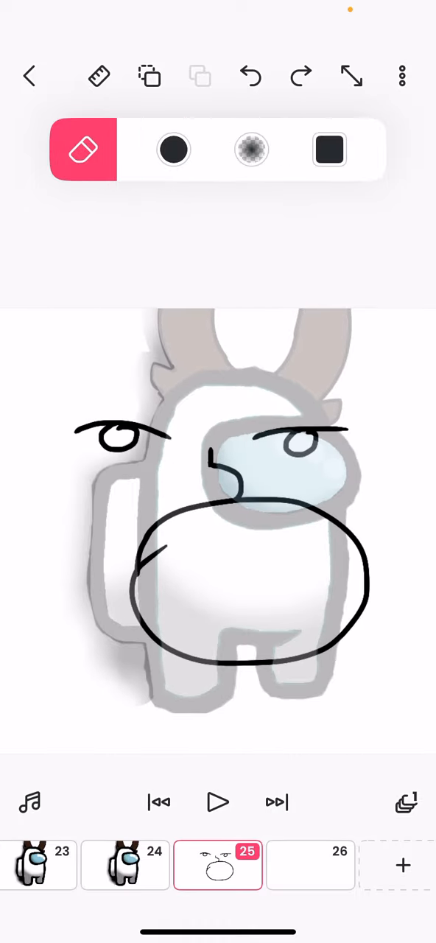